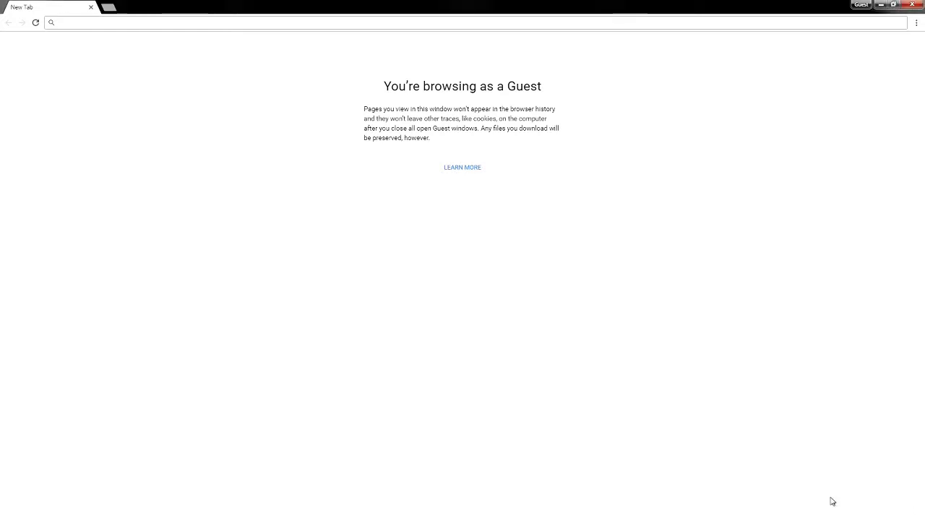
pyautogui.moveTo(687, 301)
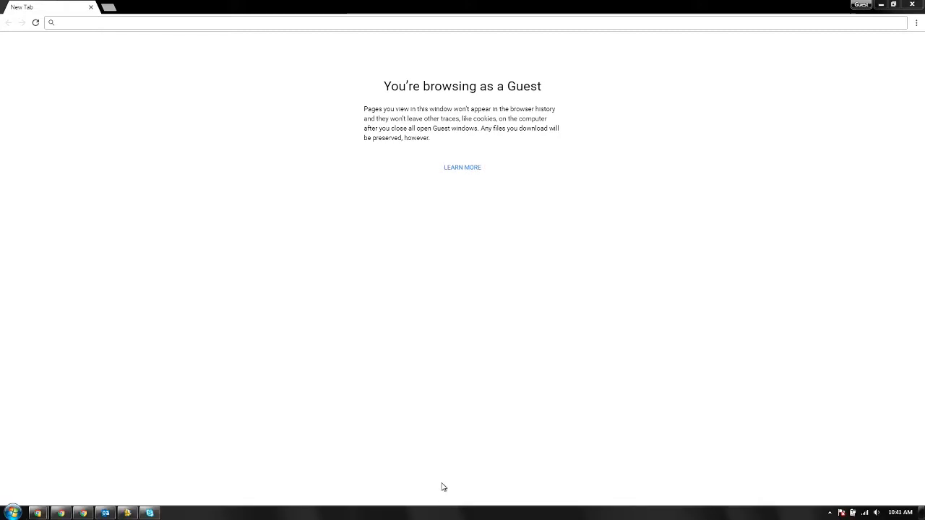
# Step: Bring up the Windows 7 tray list of available wireless networks
pyautogui.rightClick(876, 513)
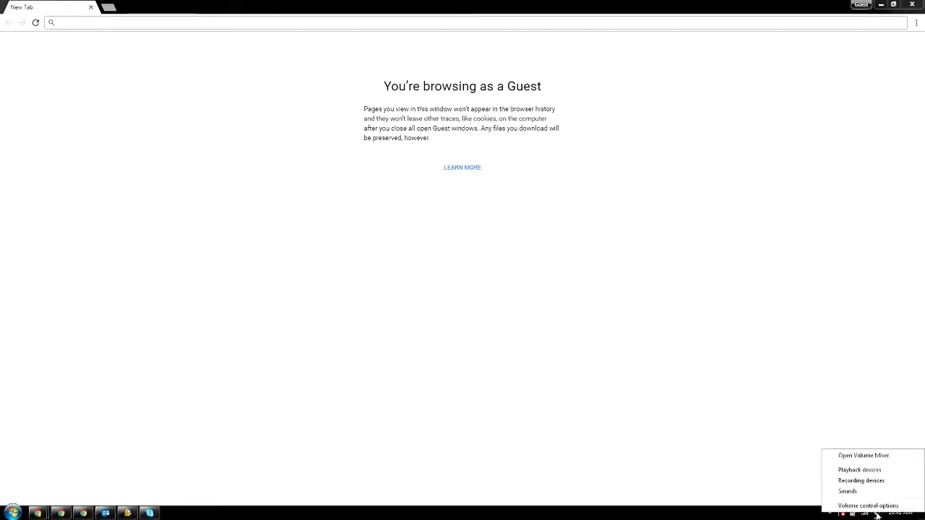
pyautogui.click(862, 455)
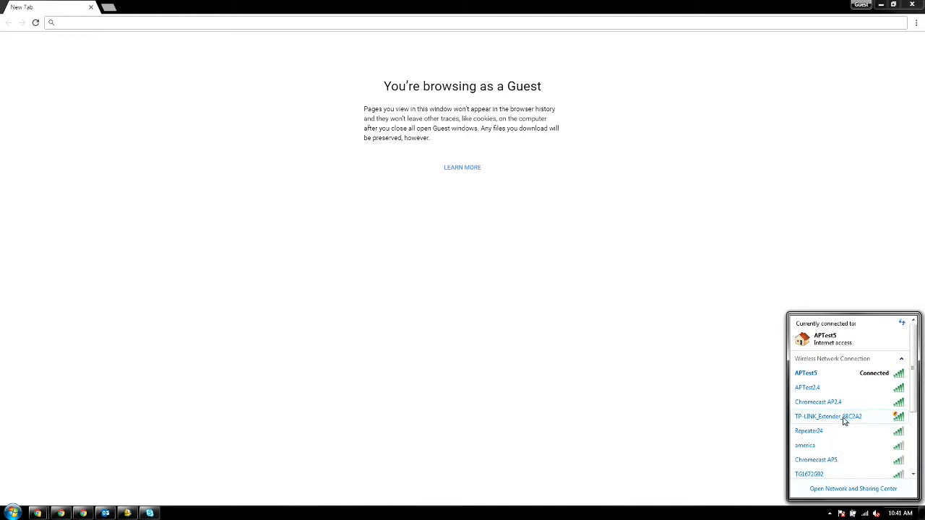
pyautogui.moveTo(851, 426)
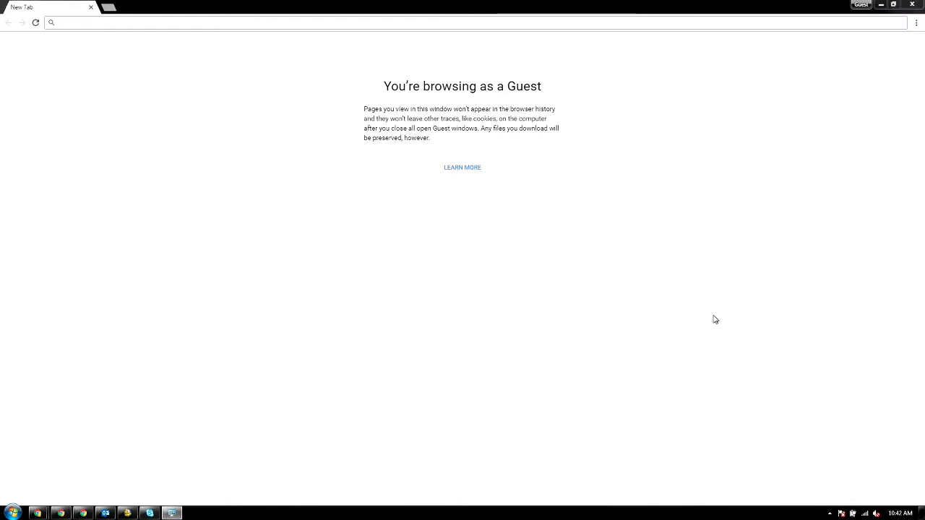
pyautogui.moveTo(336, 58)
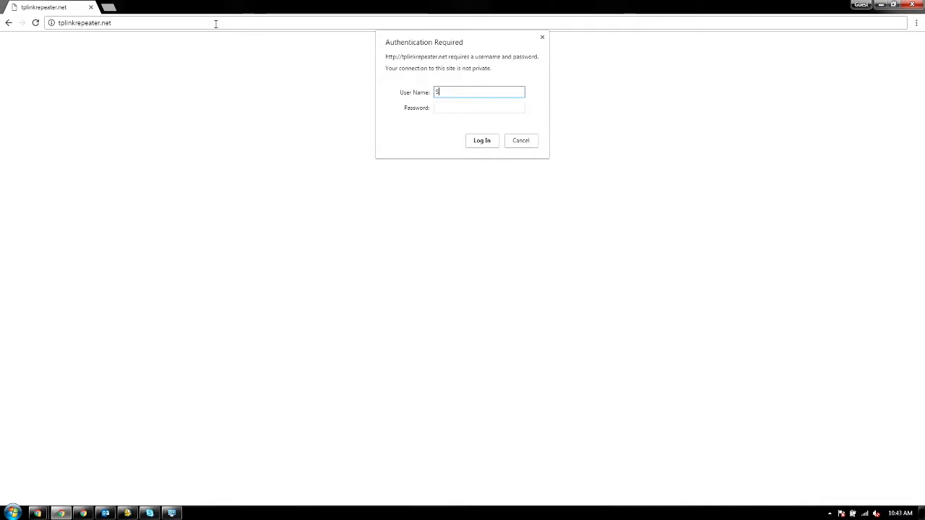
# Step: Enter admin as the user name at tplinkrepeater.net and move to the password field
pyautogui.write('admin')
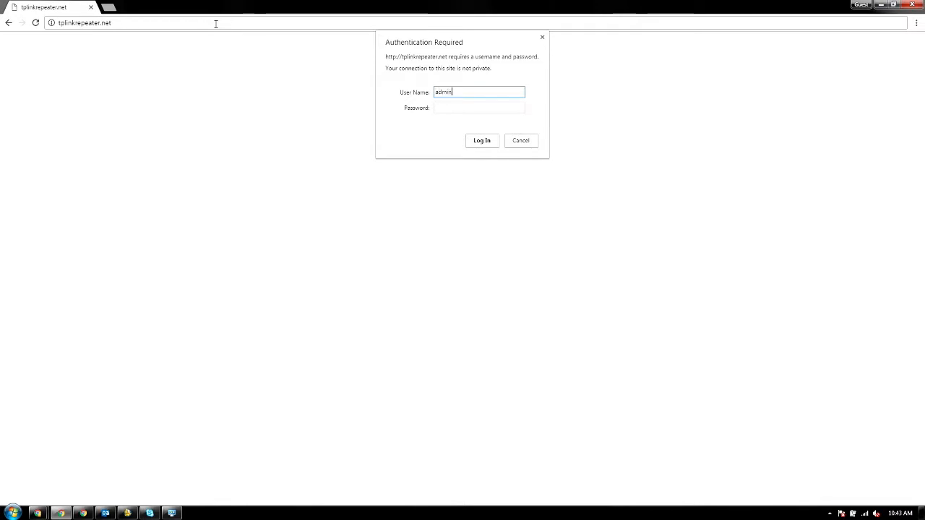
pyautogui.click(481, 140)
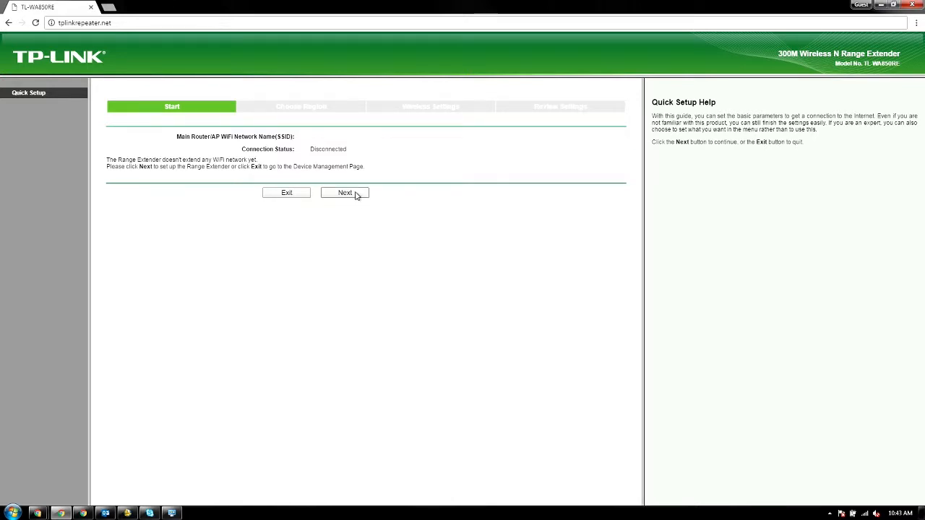
# Step: Start the Quick Setup wizard with United States as region and continue to the network scan
pyautogui.click(345, 193)
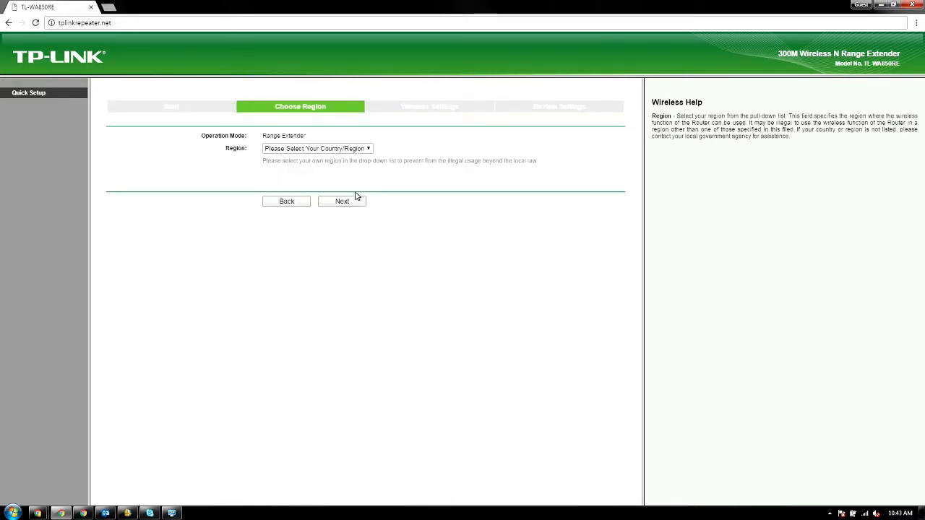
pyautogui.click(316, 148)
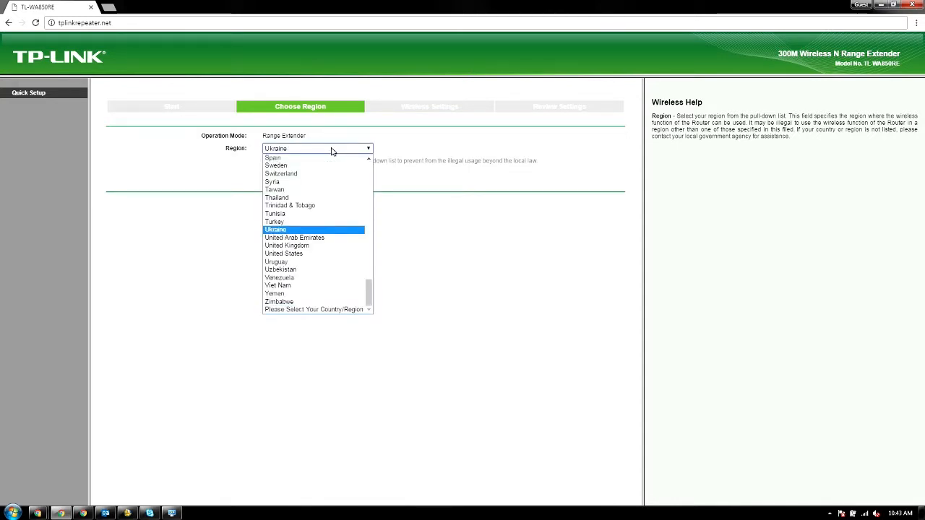
pyautogui.click(284, 253)
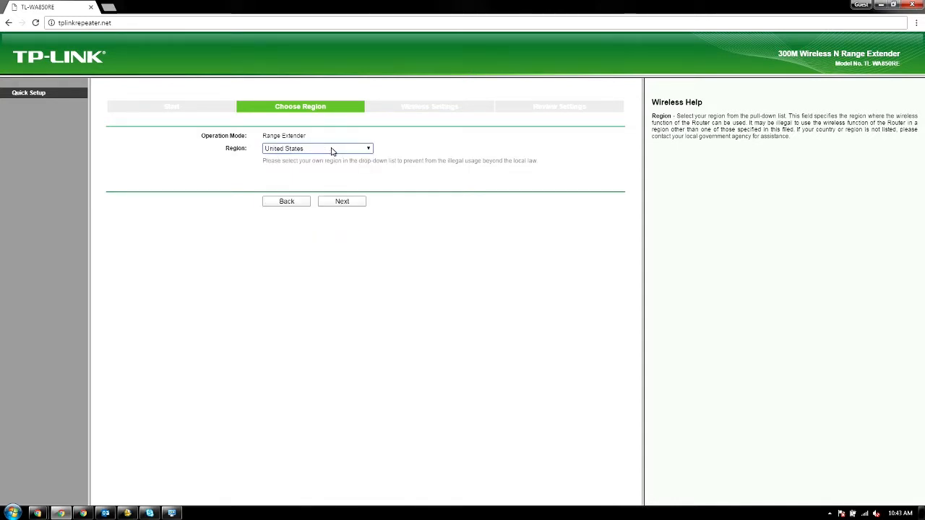
pyautogui.click(341, 201)
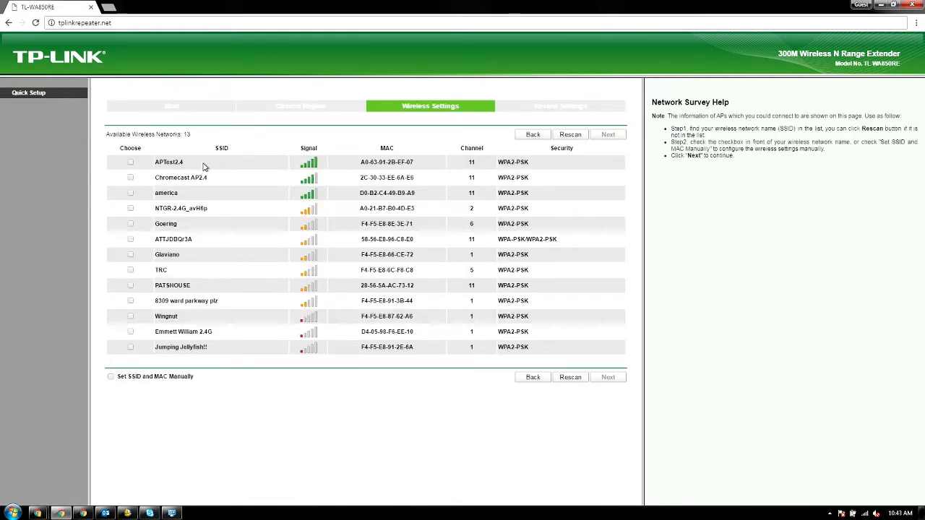
# Step: Tick APTest2.4 in the survey list as the network to extend
pyautogui.click(131, 161)
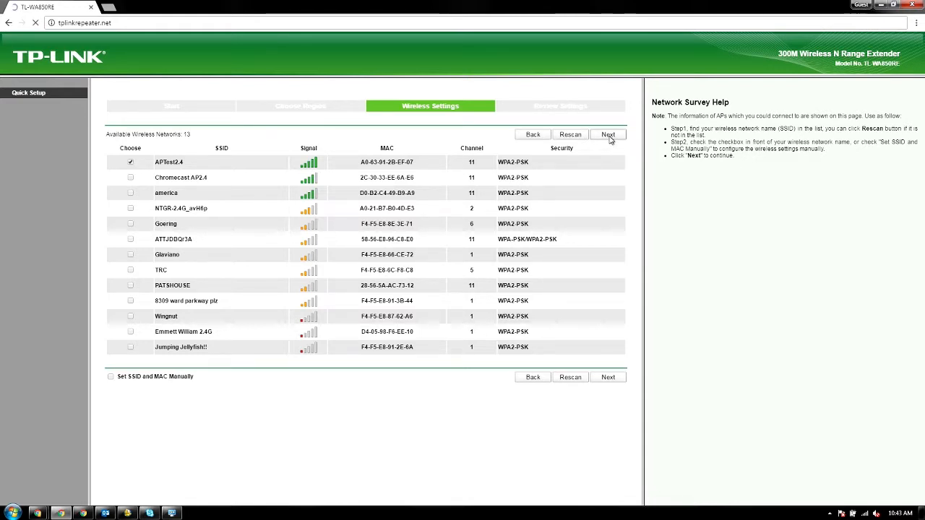
# Step: Keep the most secure WPA/WPA2 option, name the extender network 'My Extender' and submit
pyautogui.click(608, 134)
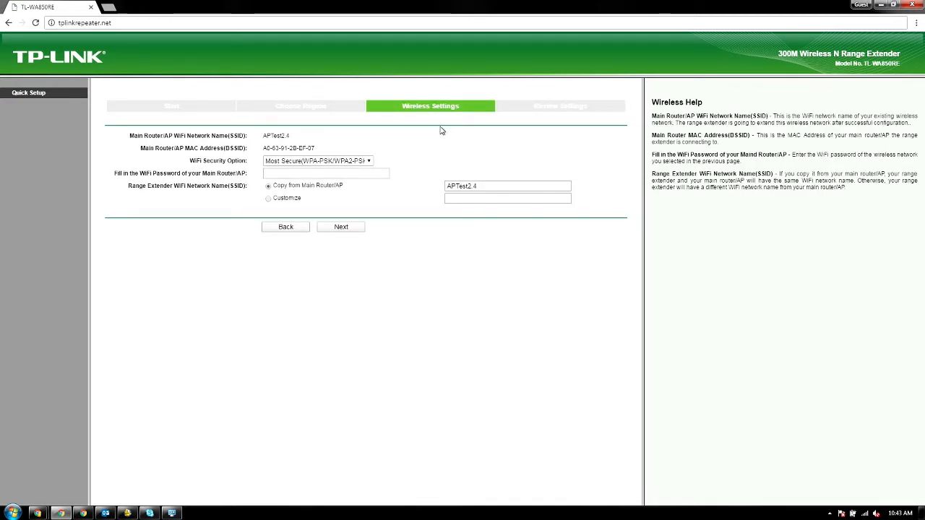
pyautogui.click(316, 160)
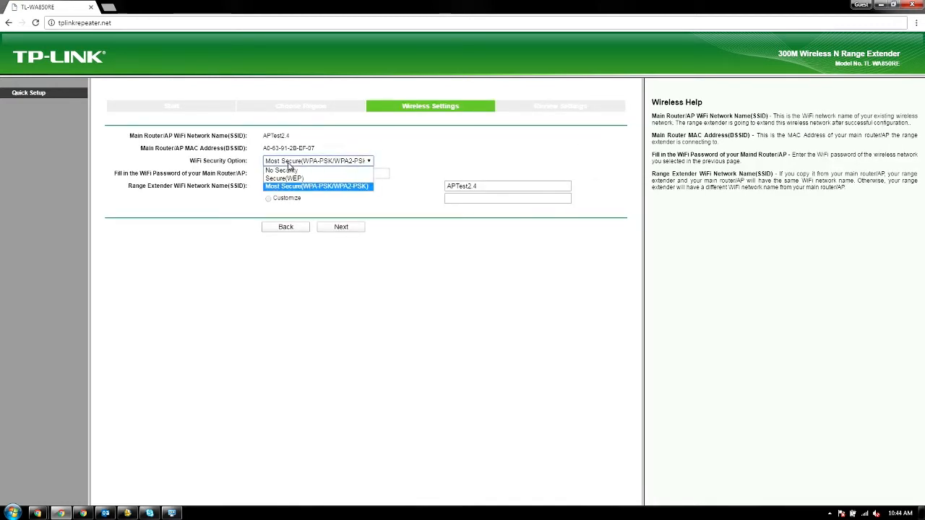
pyautogui.click(316, 186)
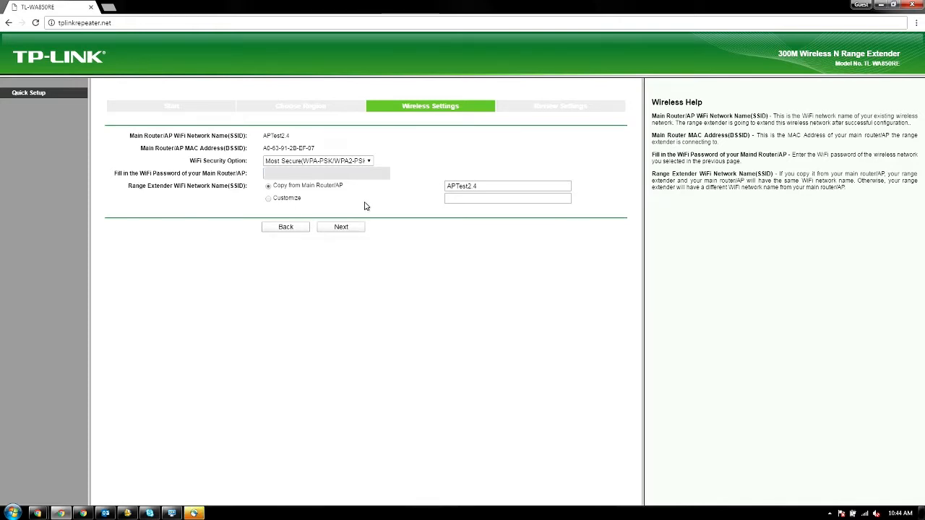
pyautogui.click(268, 198)
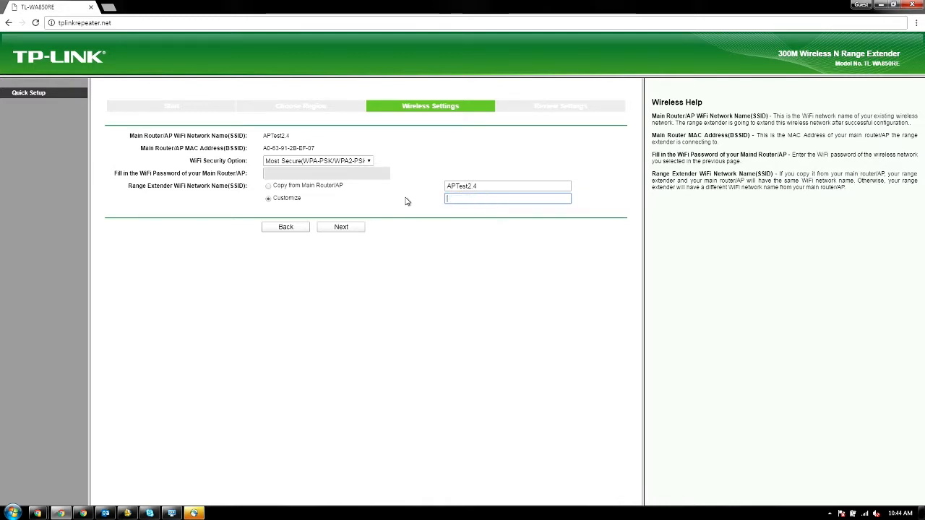
pyautogui.write('My Extender')
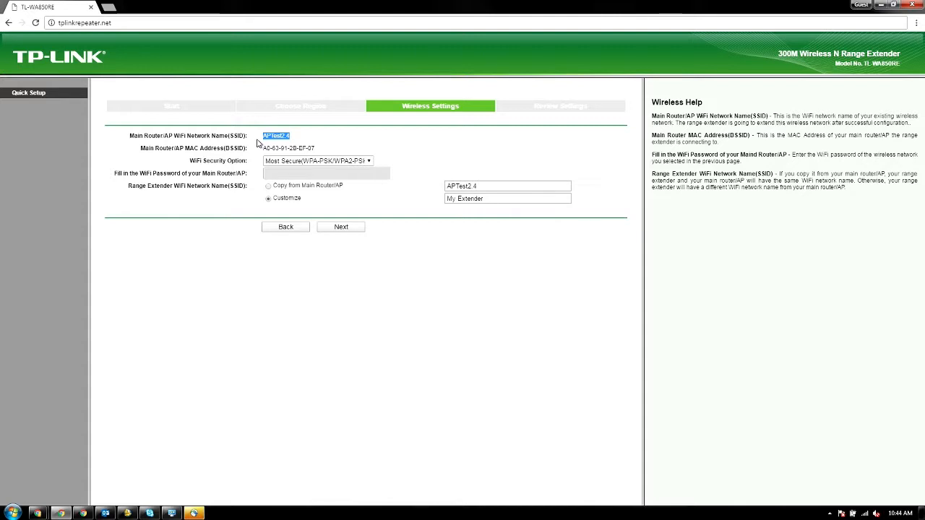
pyautogui.moveTo(340, 227)
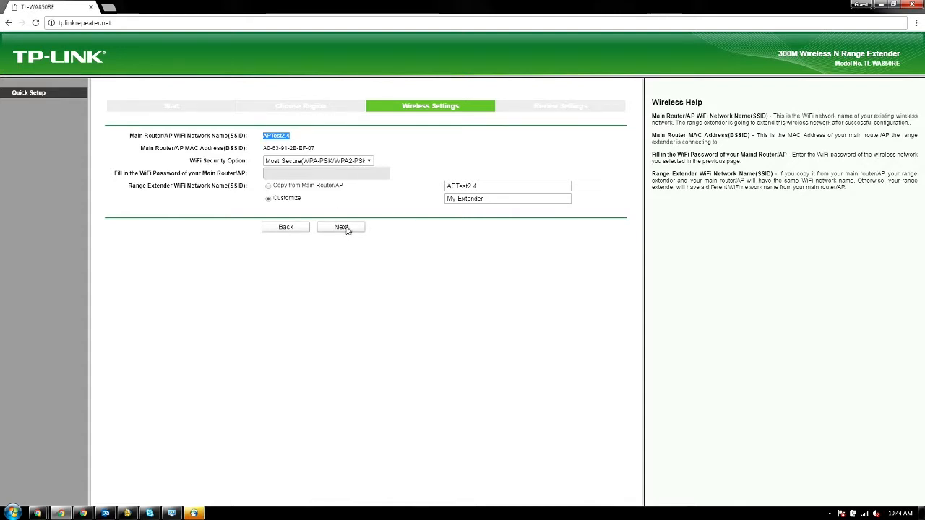
pyautogui.click(341, 226)
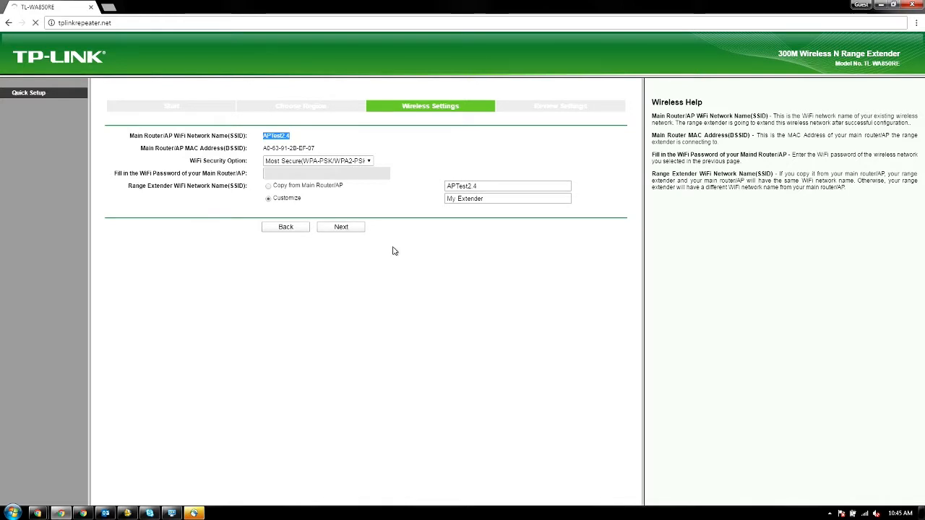
# Step: Finish the Quick Setup and submit the security key in the Windows Connect to a Network dialog
pyautogui.click(340, 226)
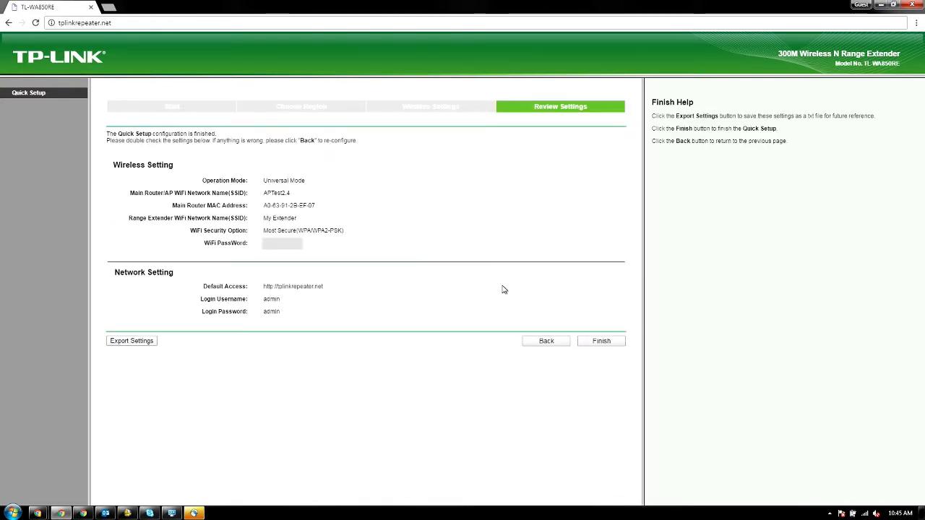
pyautogui.moveTo(602, 355)
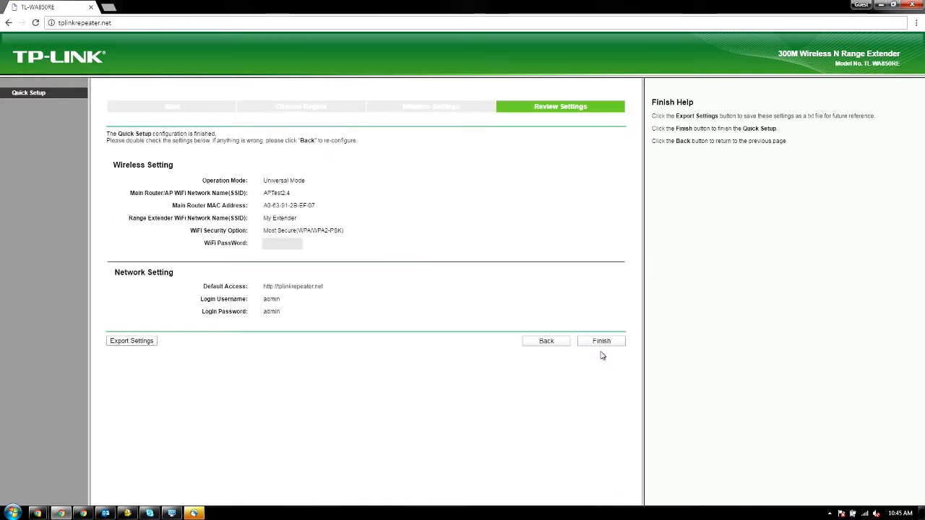
pyautogui.click(601, 341)
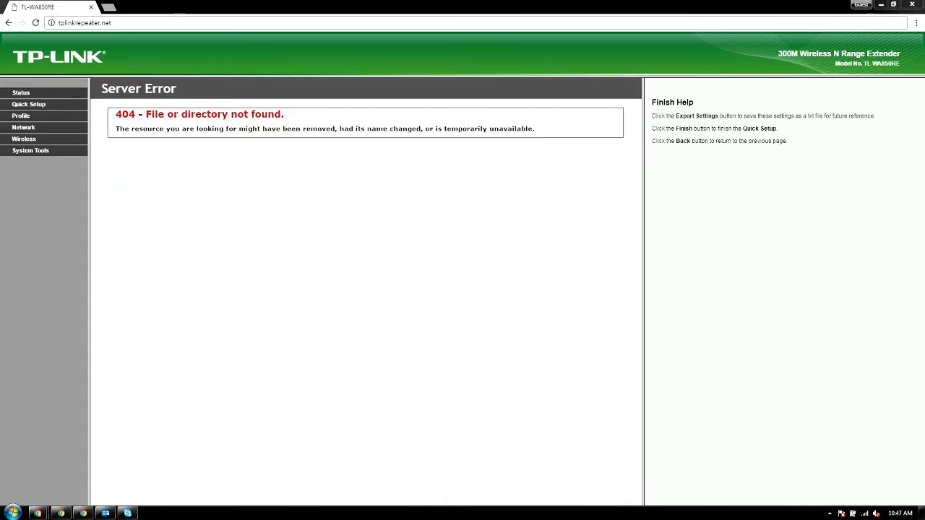
pyautogui.moveTo(382, 393)
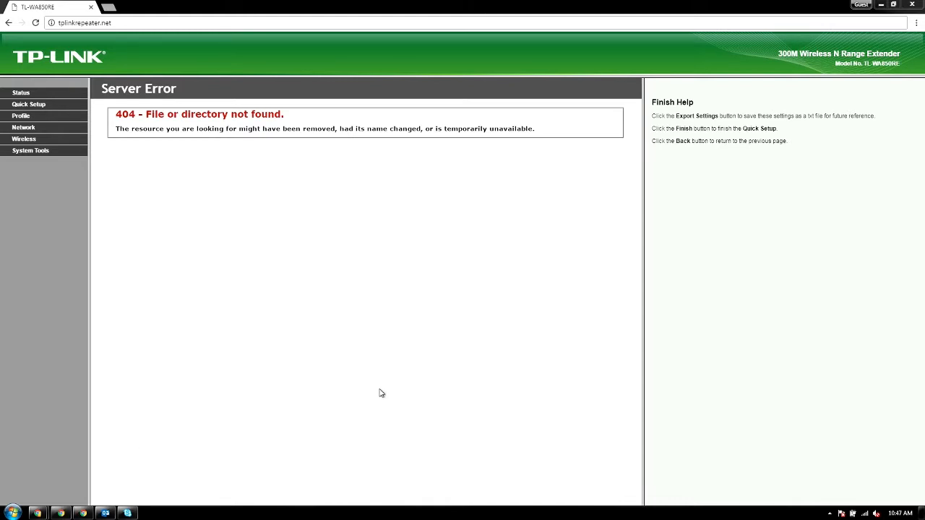
pyautogui.moveTo(277, 128); pyautogui.dragTo(394, 129)
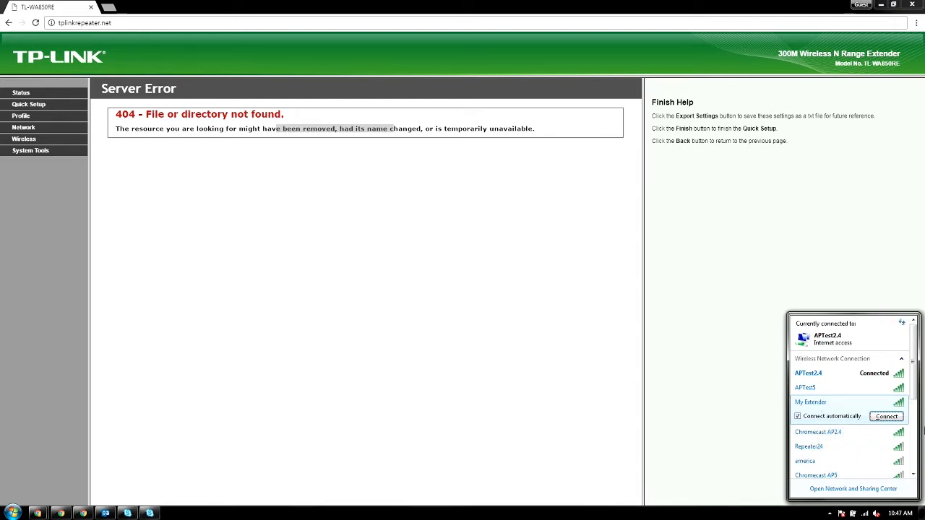
pyautogui.click(886, 417)
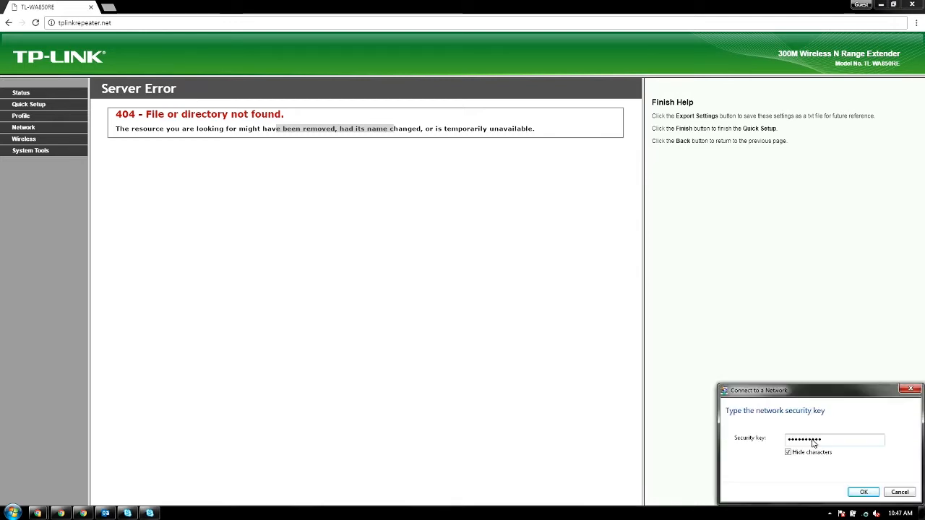
pyautogui.click(862, 492)
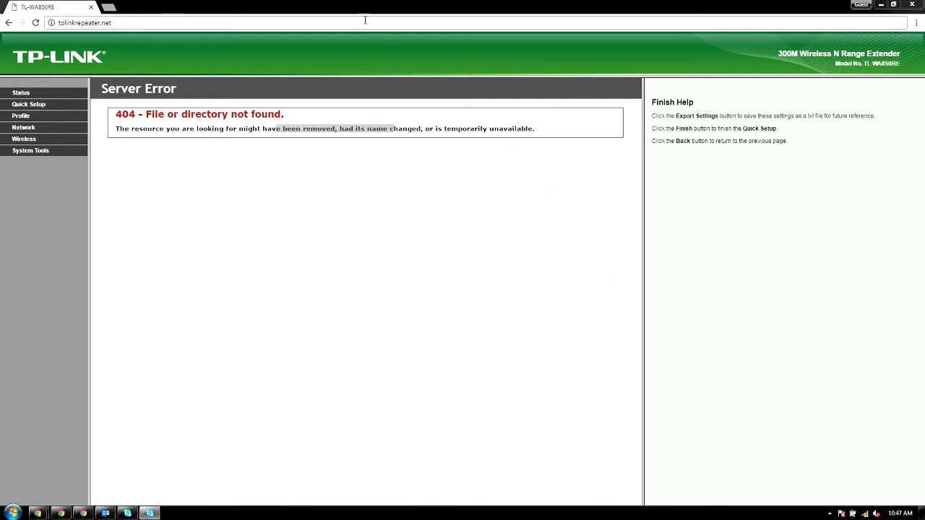
# Step: Enter the extender's IP address 192.168.1.1... in Chrome's address bar
pyautogui.write('192.168.1.172')
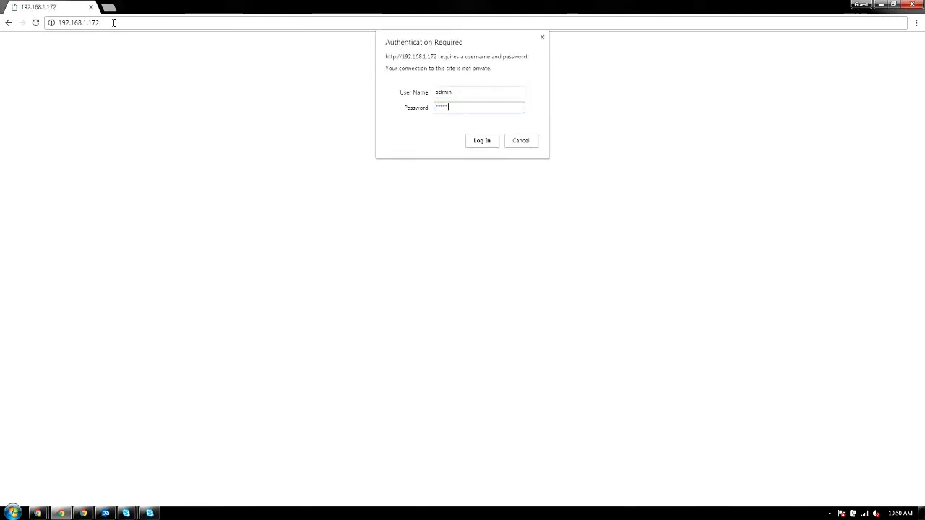
# Step: Log in as admin to reach the Status page and close the extra Google tab
pyautogui.click(481, 141)
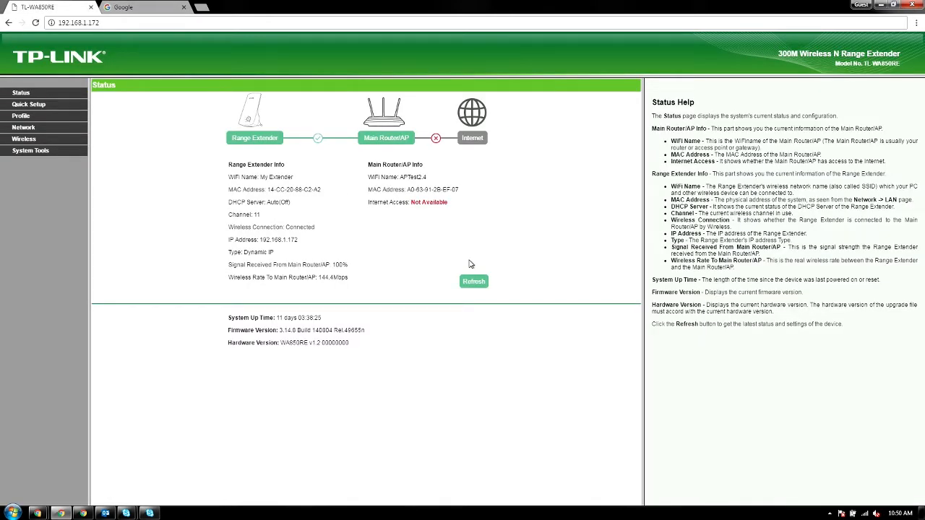
pyautogui.moveTo(428, 139)
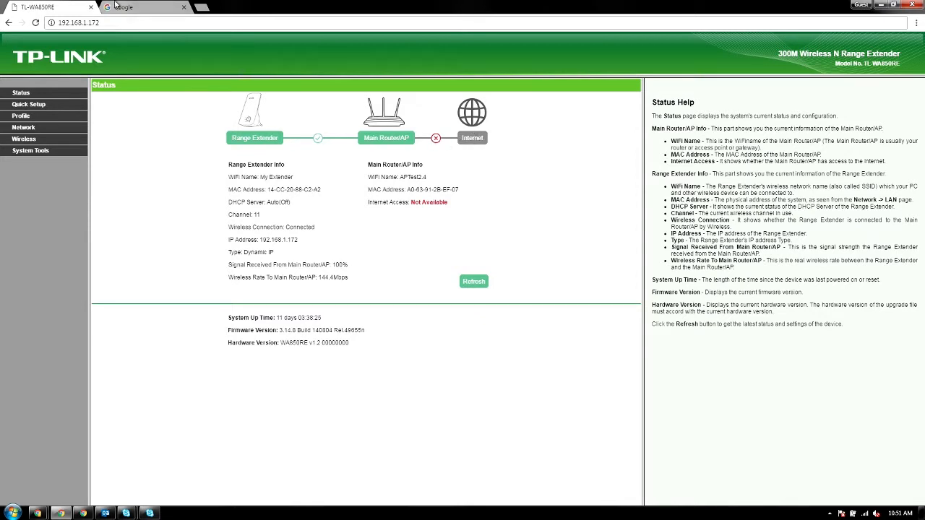
pyautogui.click(145, 7)
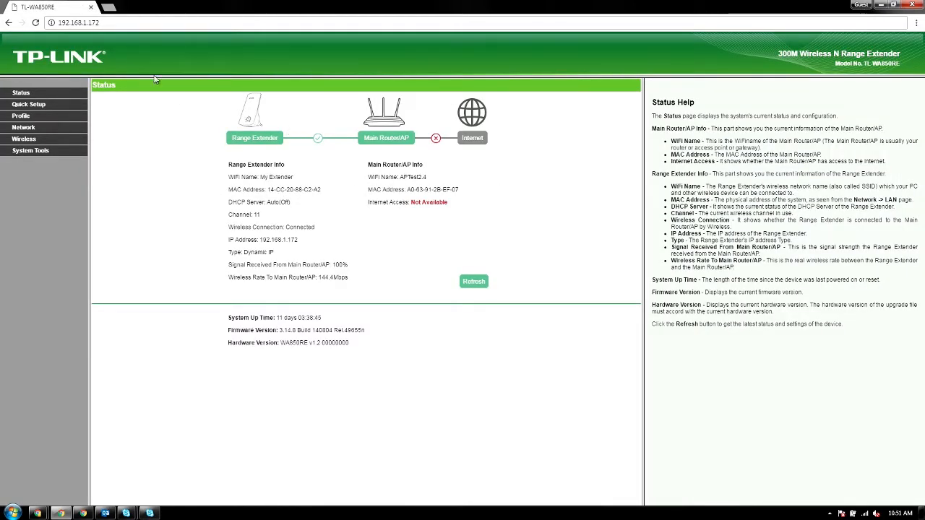
# Step: Visit the Wireless Settings, Security, Advanced and Statistics pages from the left menu
pyautogui.click(24, 139)
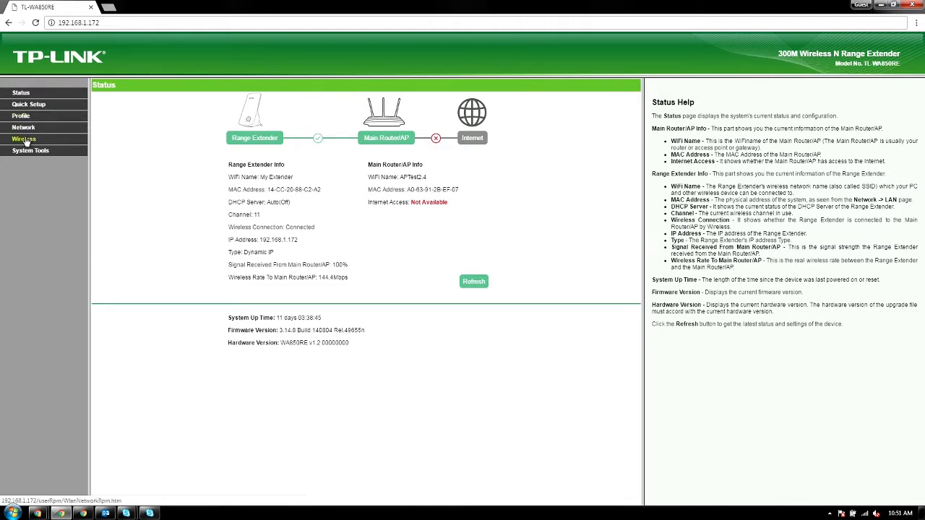
pyautogui.click(24, 139)
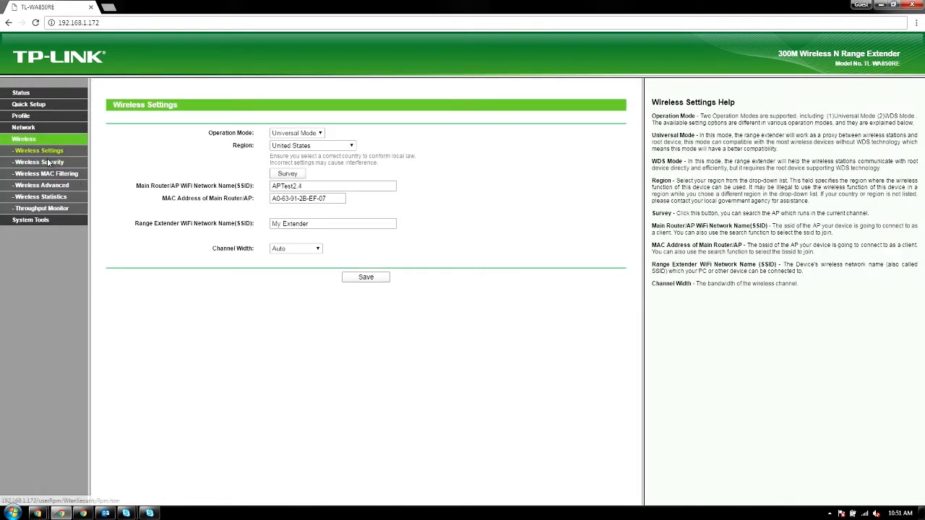
pyautogui.click(39, 162)
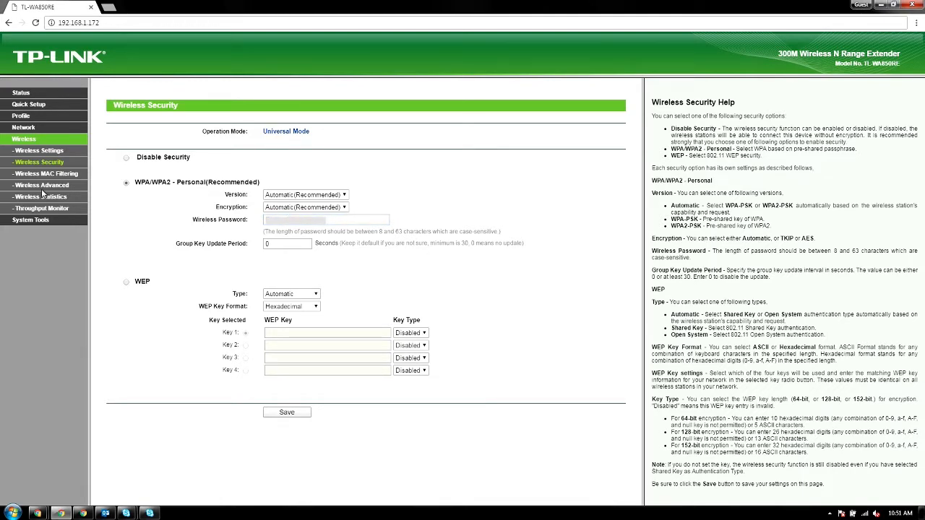
pyautogui.click(41, 185)
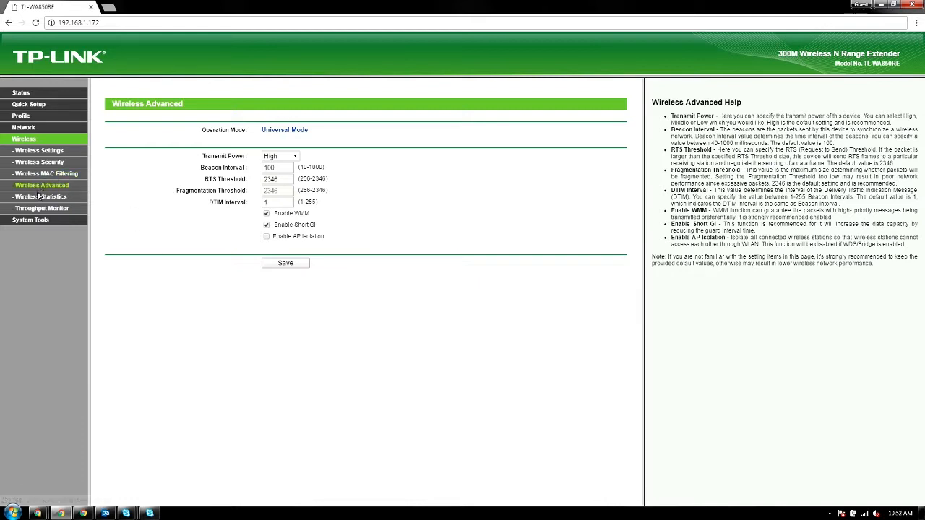
pyautogui.click(41, 197)
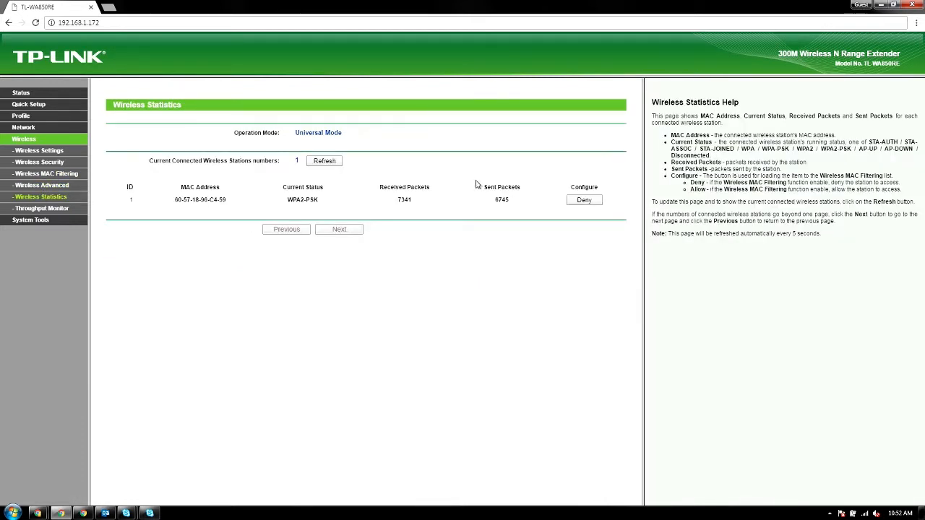
pyautogui.moveTo(71, 224)
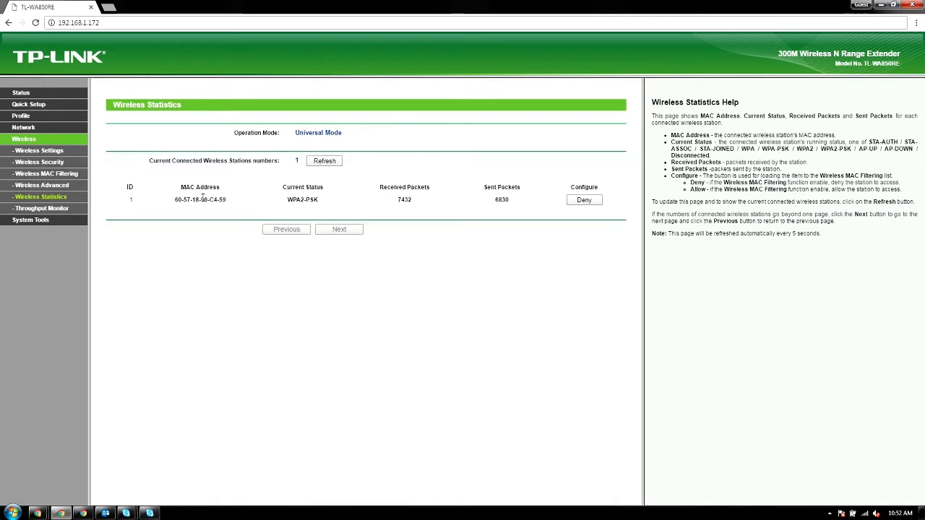
pyautogui.moveTo(225, 219)
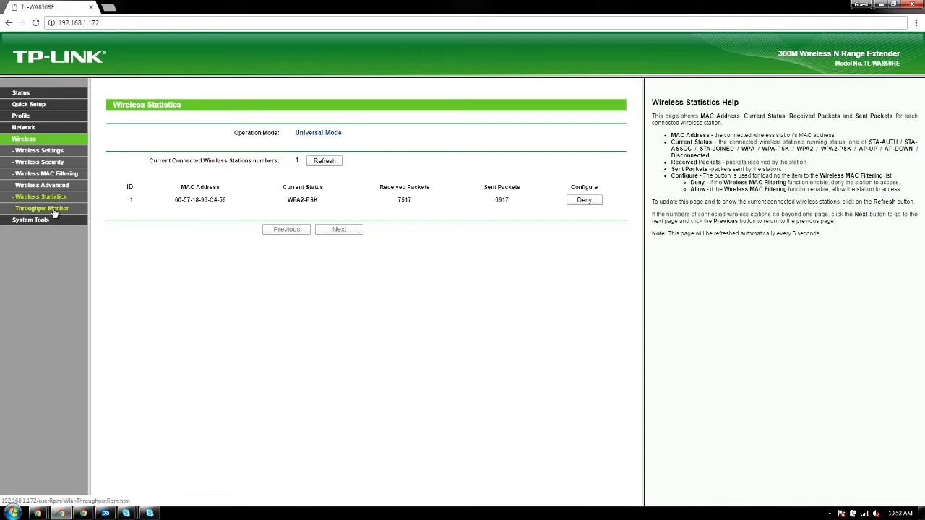
# Step: Start the throughput monitor, attempt a firmware upgrade without a file, then go to Password settings
pyautogui.click(41, 208)
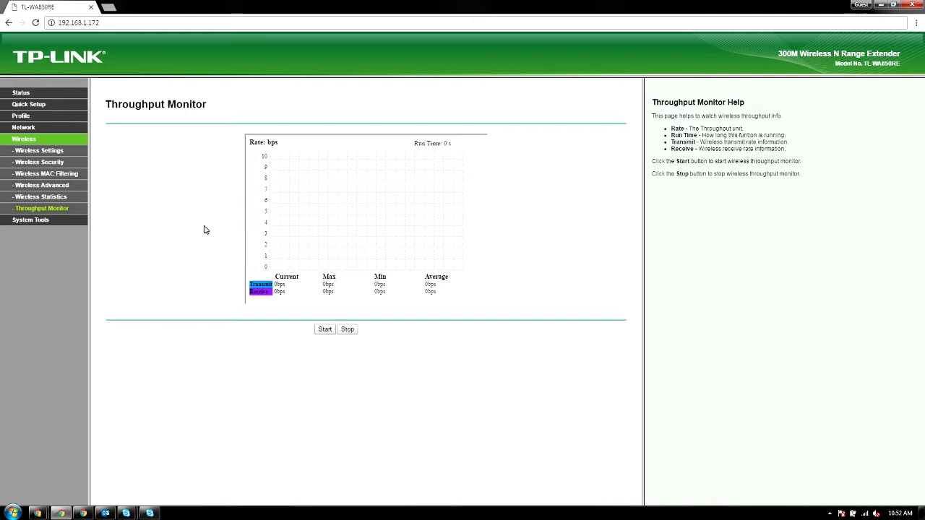
pyautogui.moveTo(327, 197)
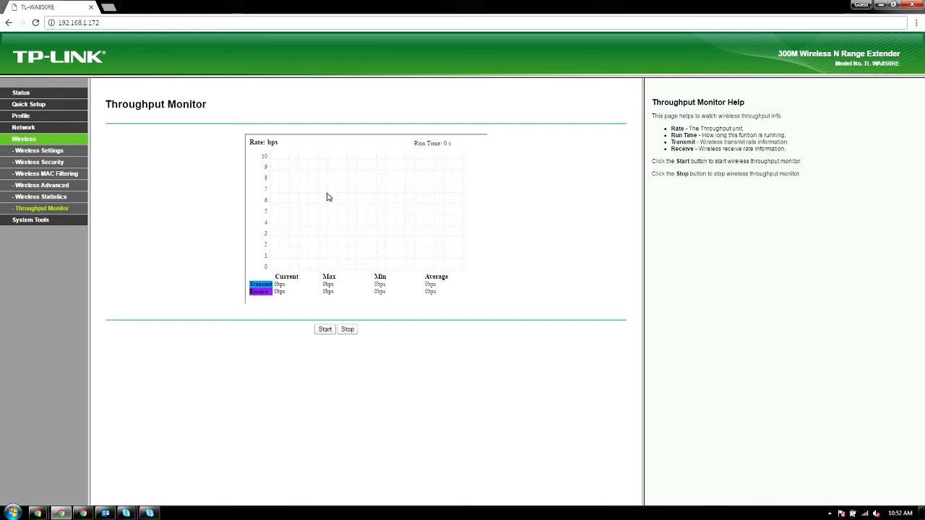
pyautogui.click(325, 329)
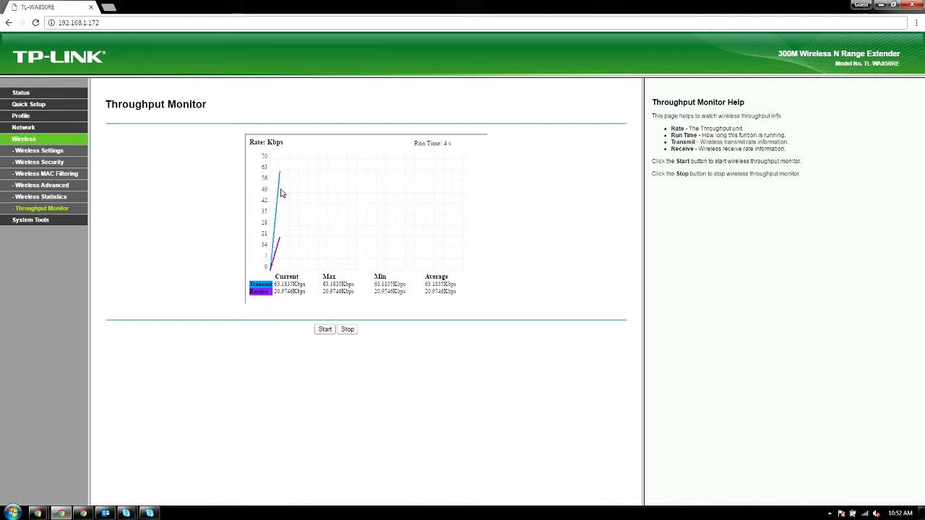
pyautogui.moveTo(31, 219)
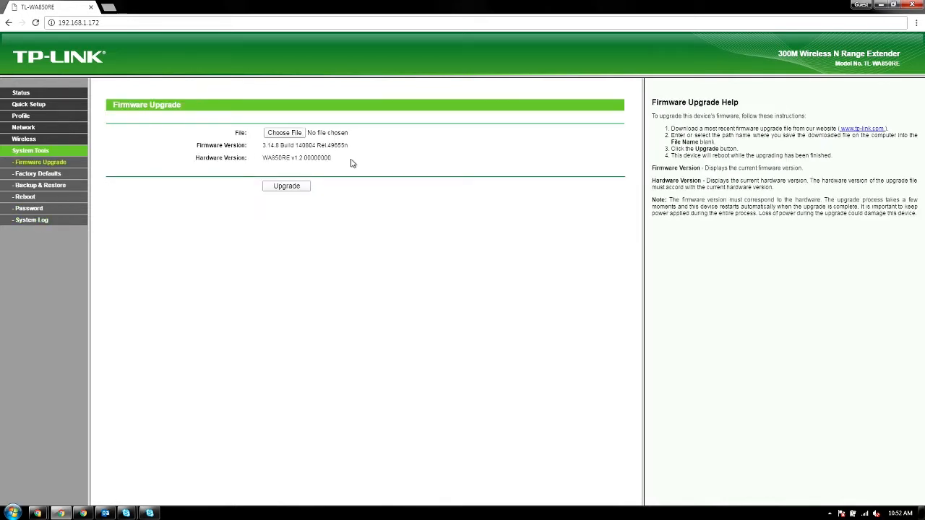
pyautogui.click(286, 186)
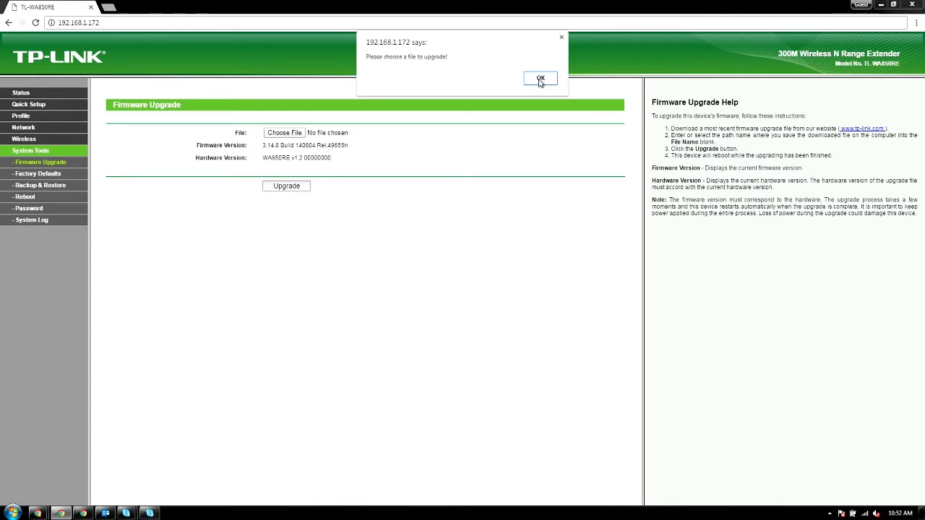
pyautogui.click(540, 78)
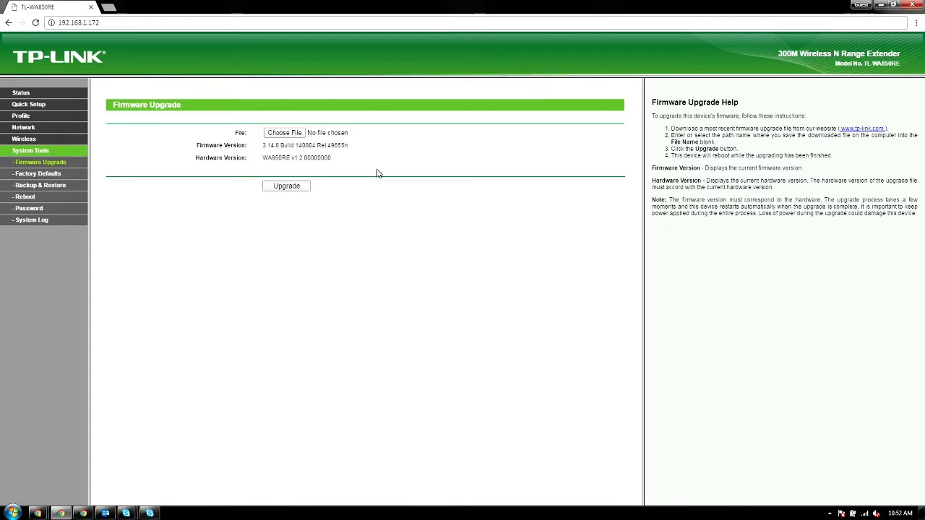
pyautogui.click(28, 208)
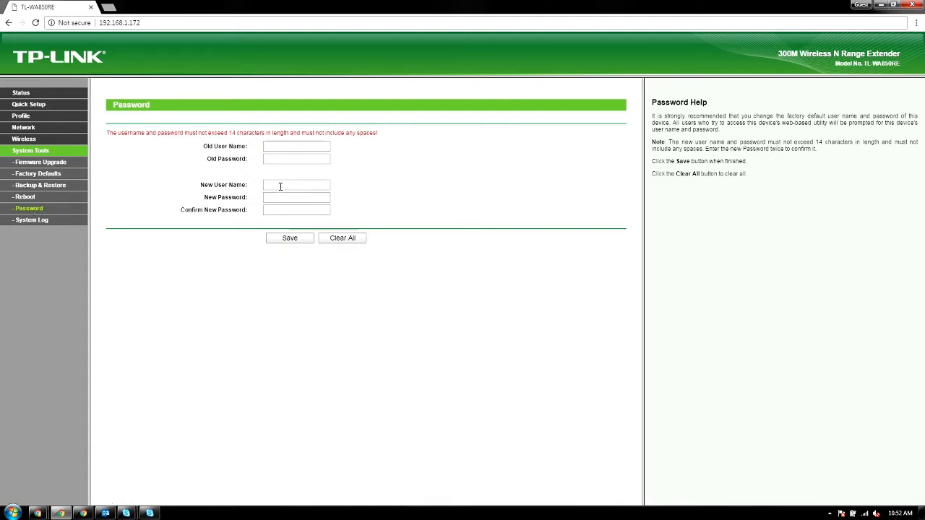
# Step: Fill the old admin credentials and the new user name 'Justin' on the Password page
pyautogui.click(297, 185)
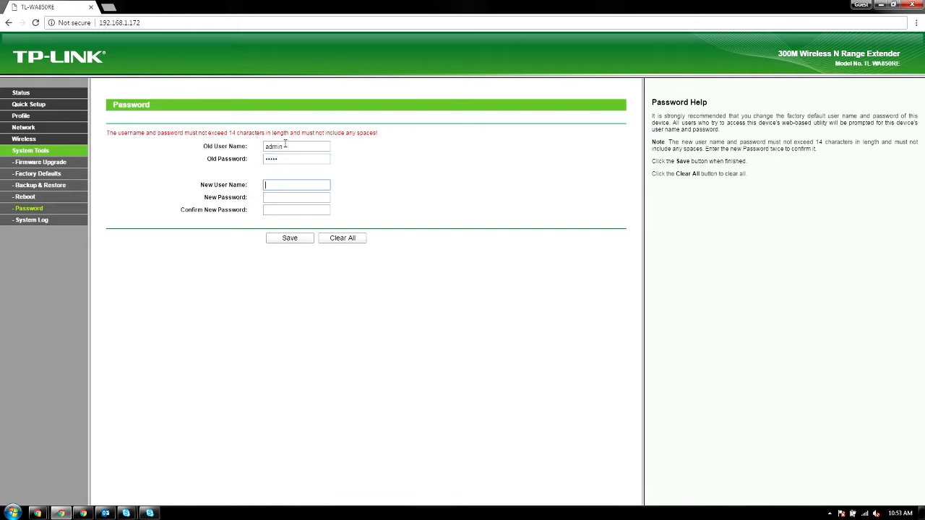
pyautogui.write('Justin')
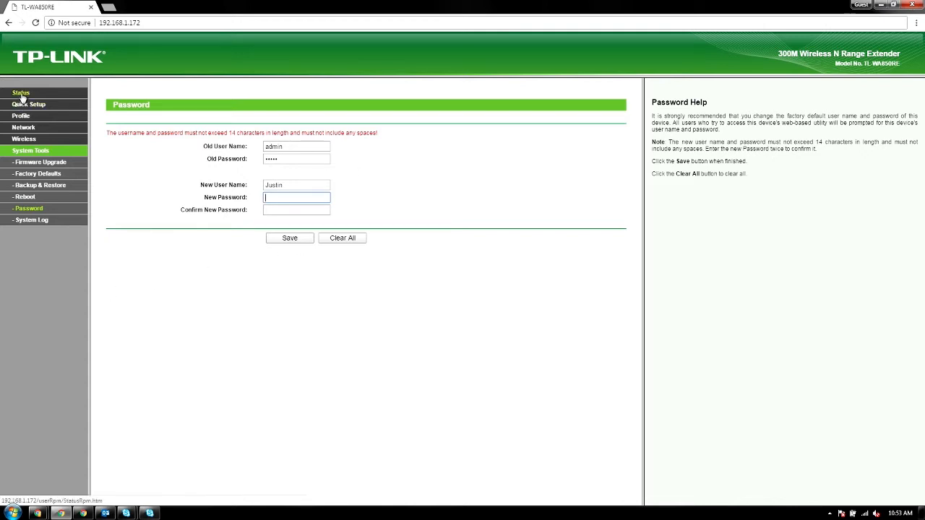
# Step: Return to the Status page and refresh My Extender's connection to APTest2.4
pyautogui.click(20, 93)
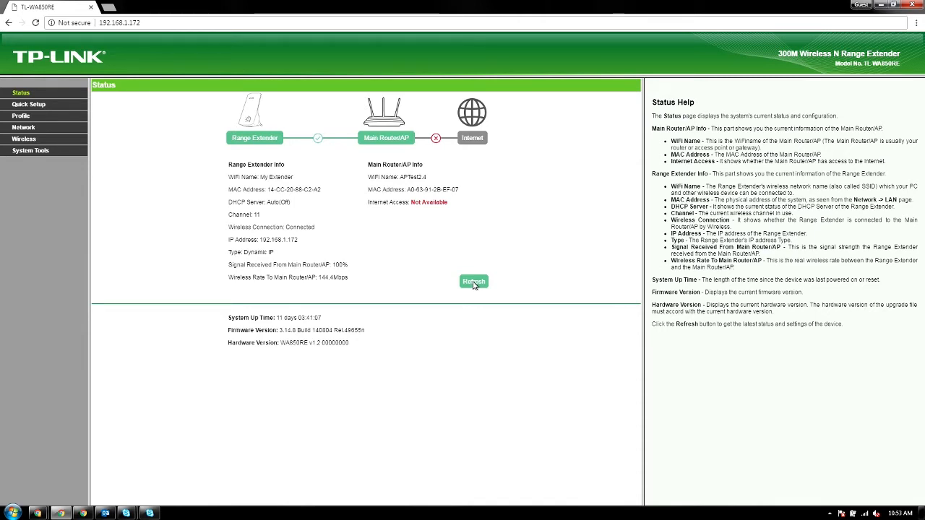
pyautogui.click(473, 281)
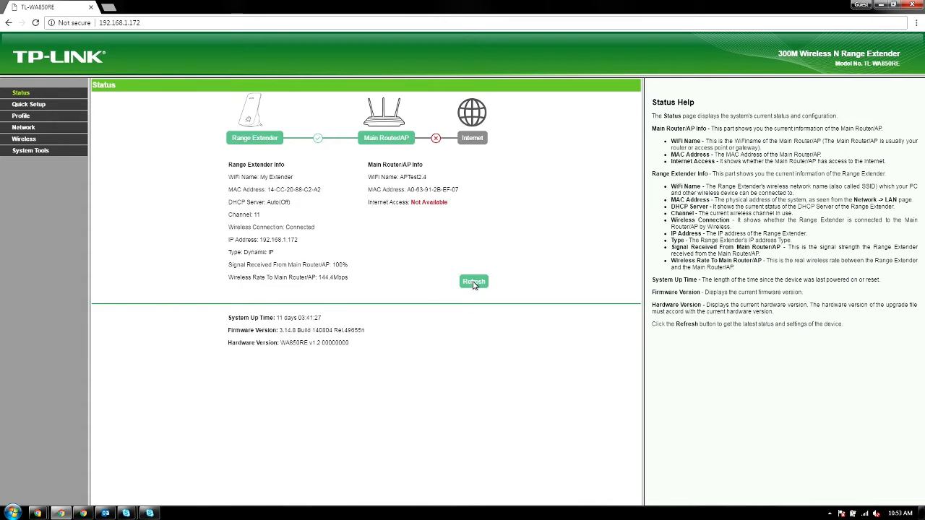